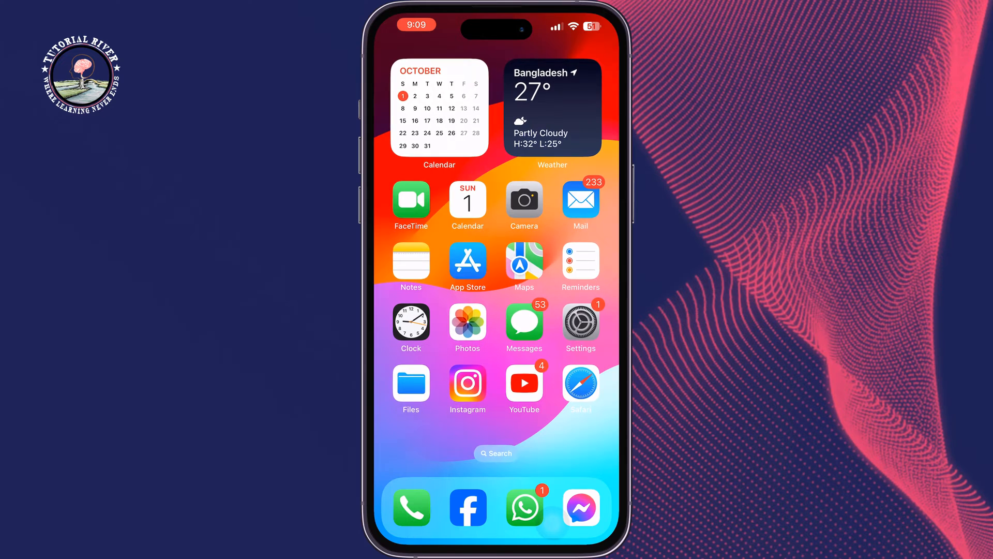
Launch Settings and go to the Accessibility section, scrolled to the general options
click(580, 320)
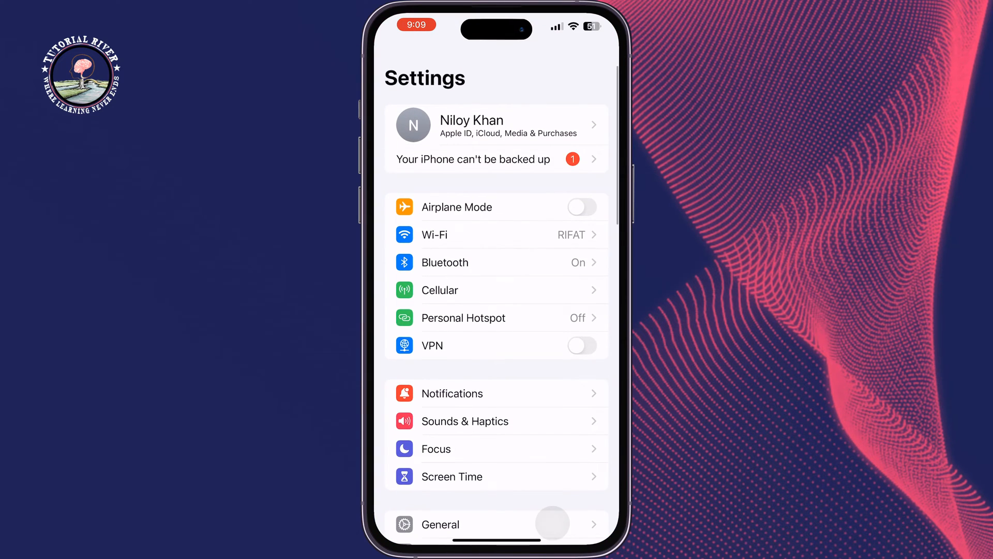
scroll(down, 3)
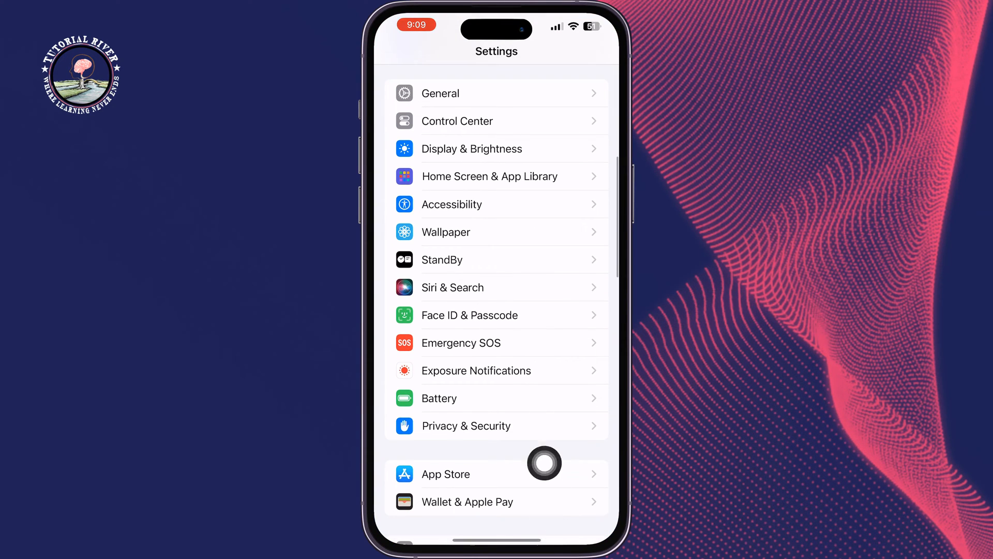
mouse_move(572, 215)
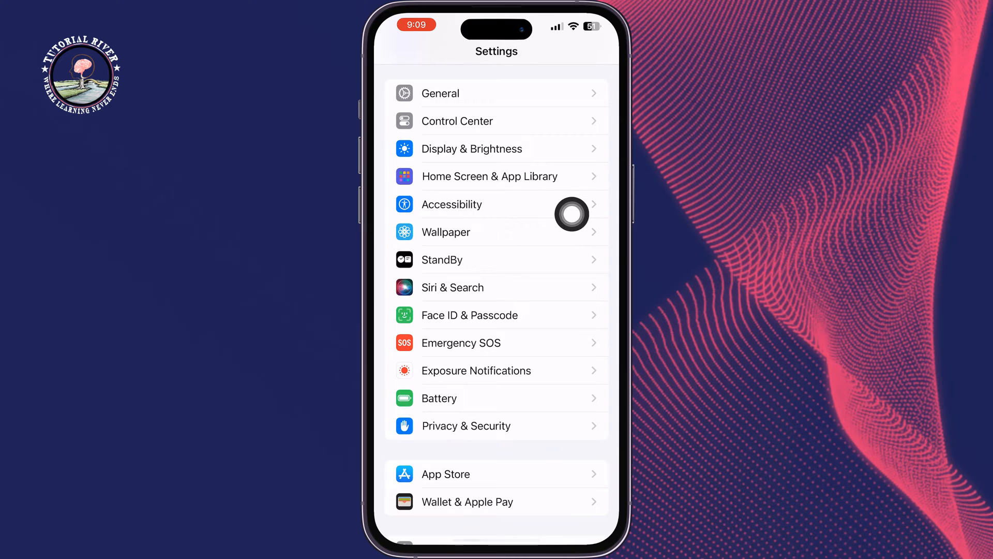
click(452, 204)
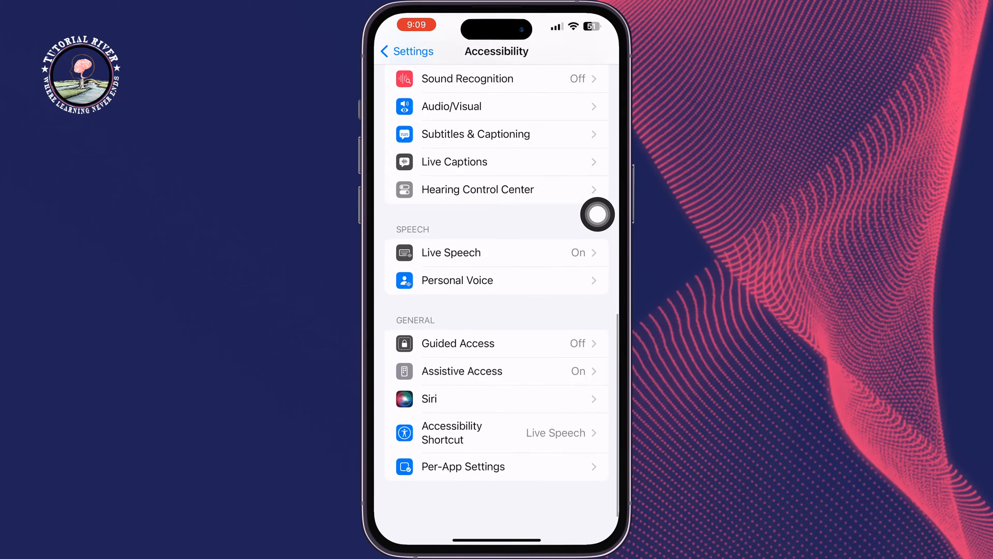
scroll(down, 3)
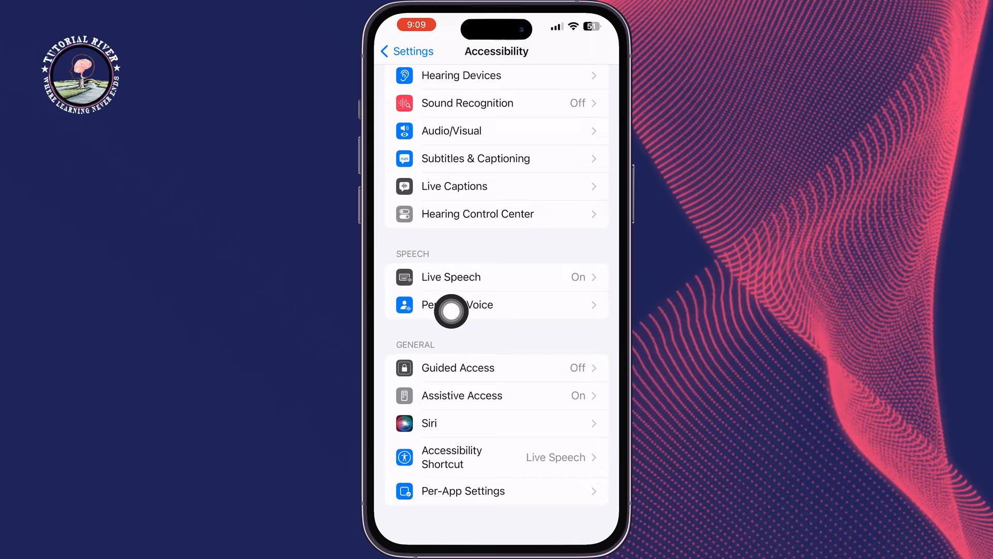
mouse_move(546, 409)
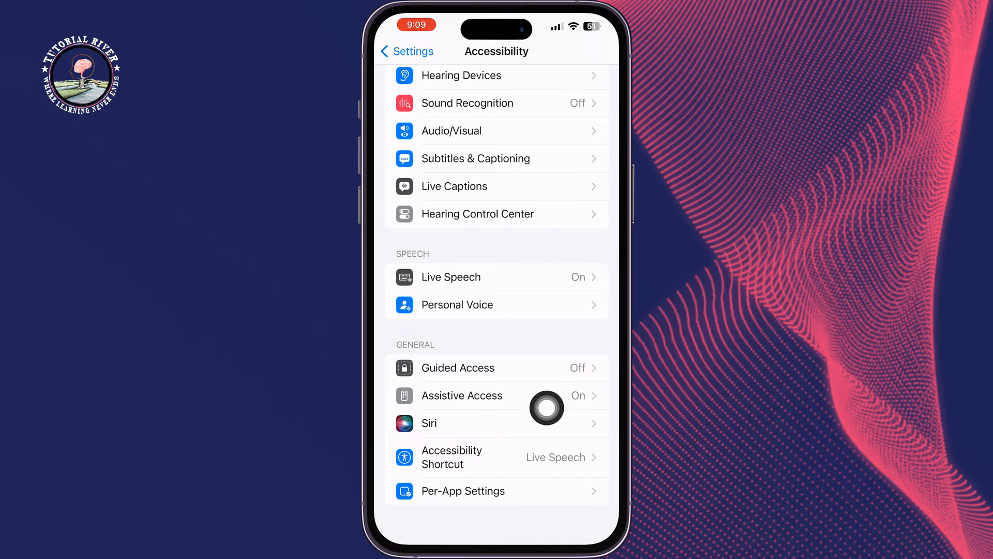
Open Assistive Access and scroll its options to confirm Grid layout is selected
click(461, 395)
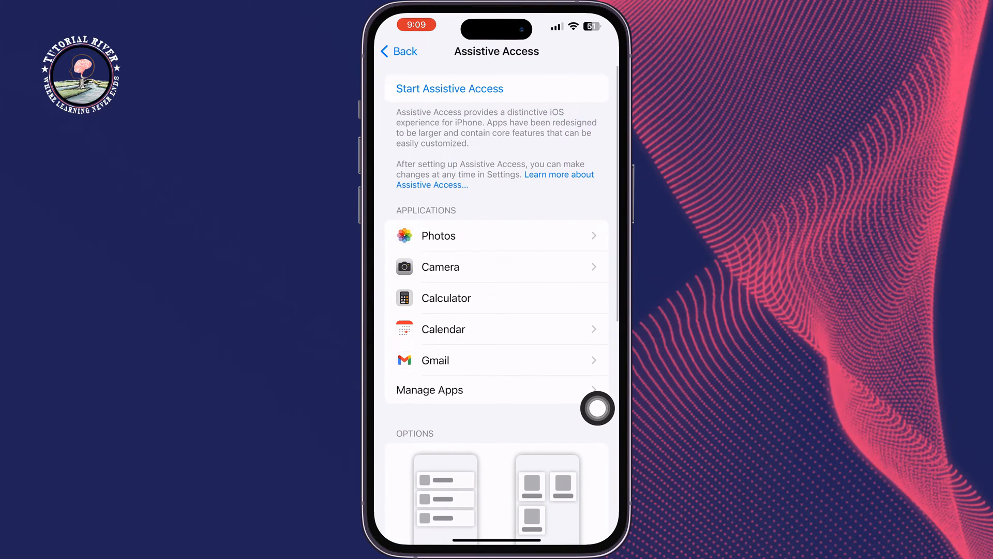
scroll(down, 3)
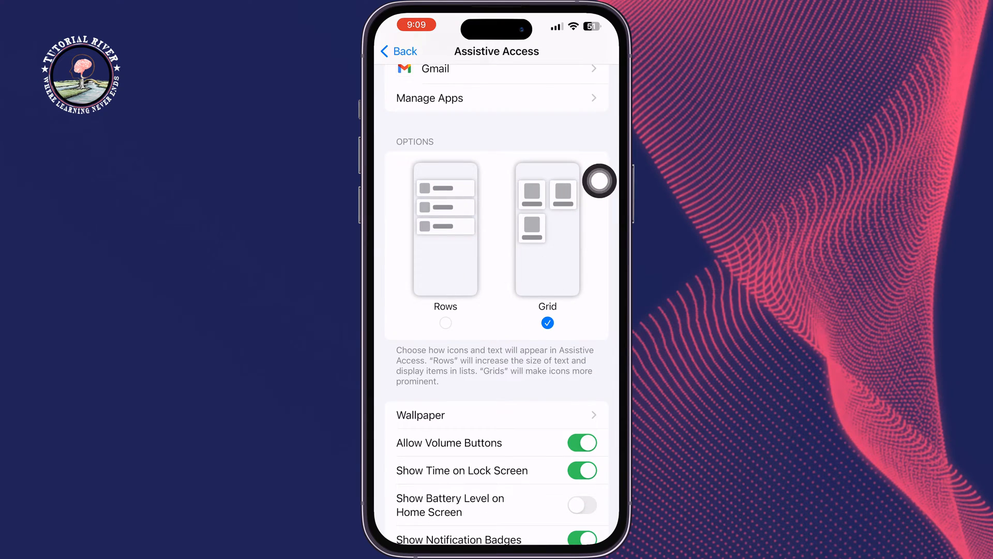
mouse_move(396, 309)
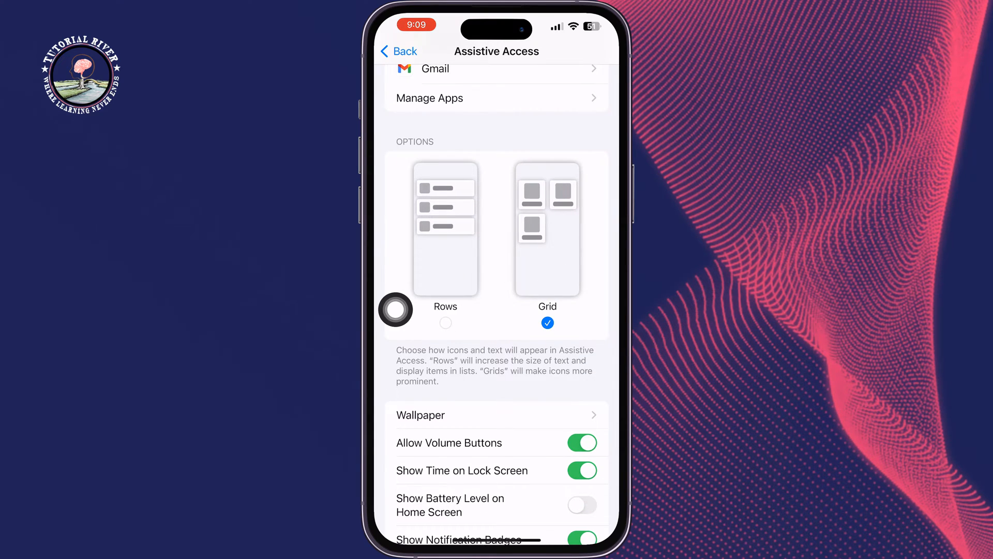
mouse_move(598, 323)
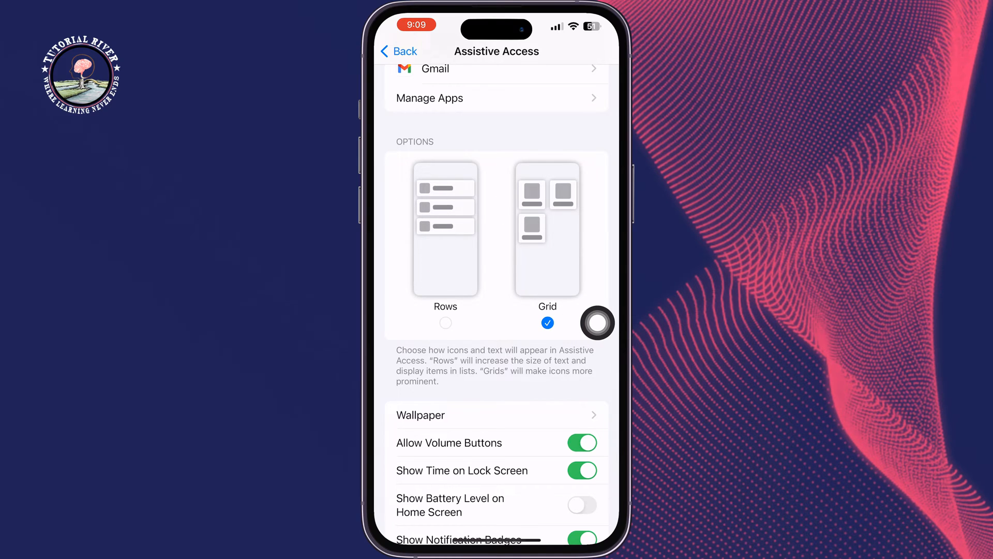
scroll(down, 3)
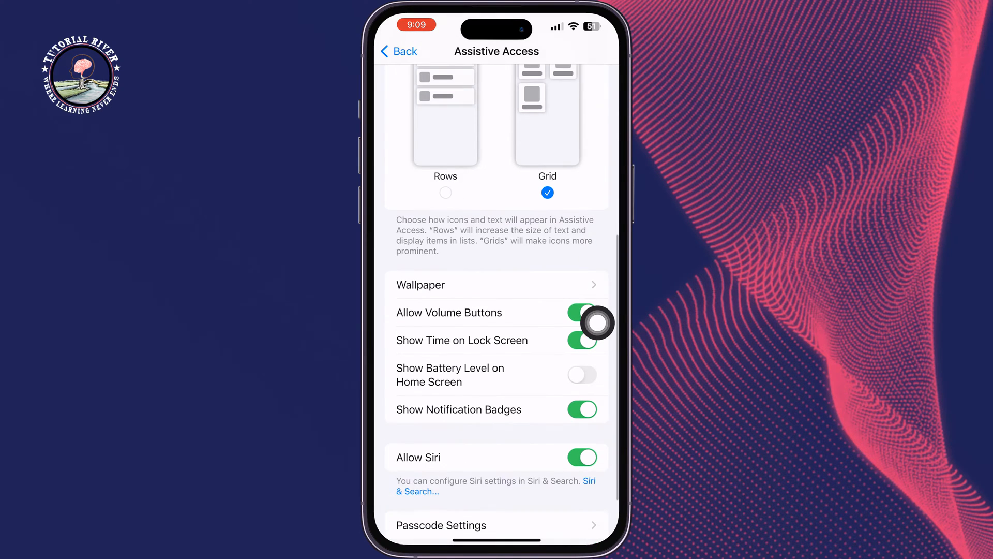
Open the Assistive Access Wallpaper page showing the current wallpaper preview
click(421, 285)
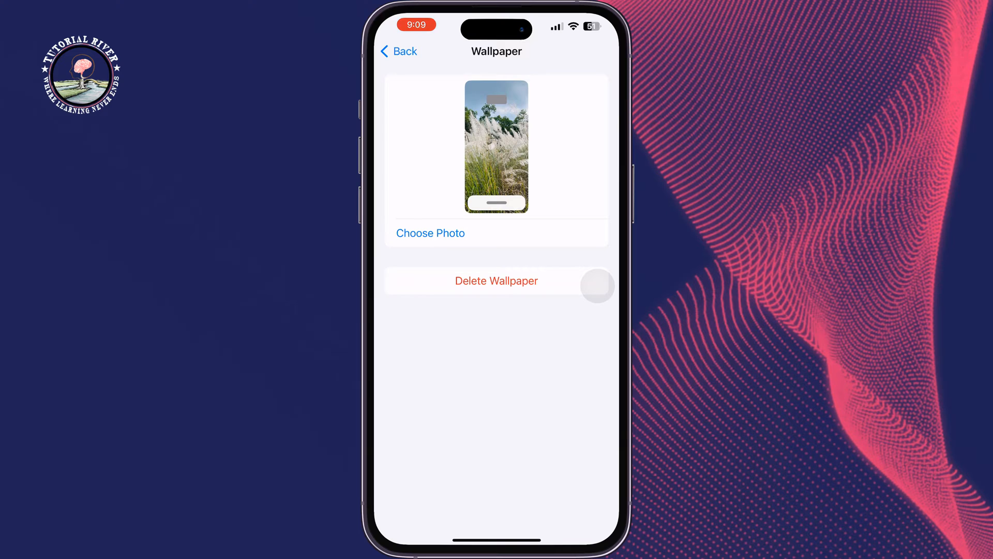
Return to Assistive Access and scroll down to the Passcode Settings option
click(398, 51)
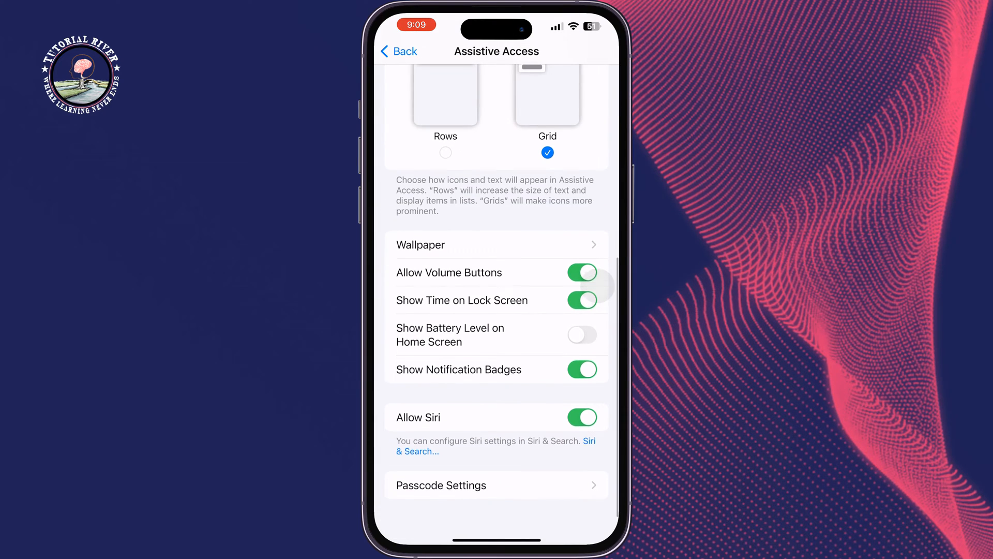
scroll(down, 3)
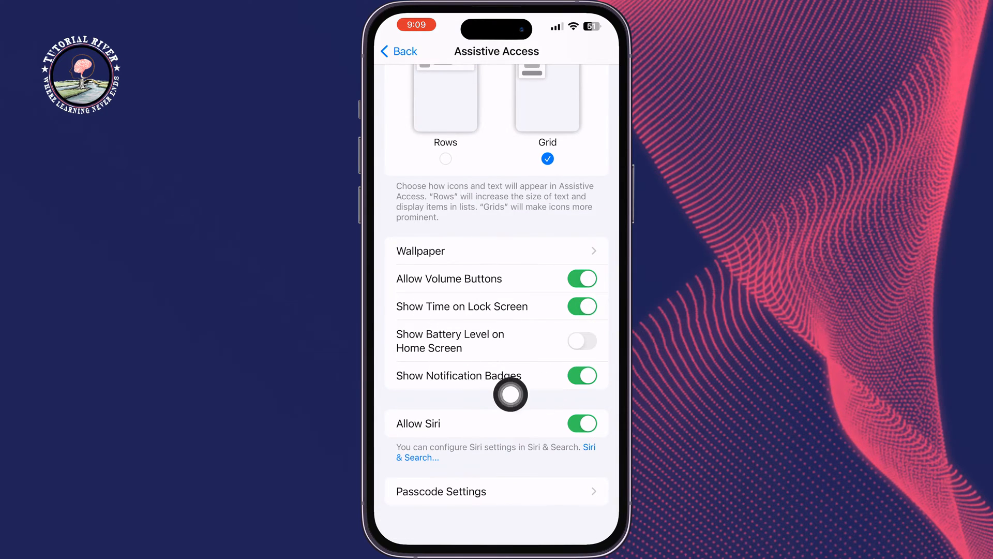
mouse_move(396, 358)
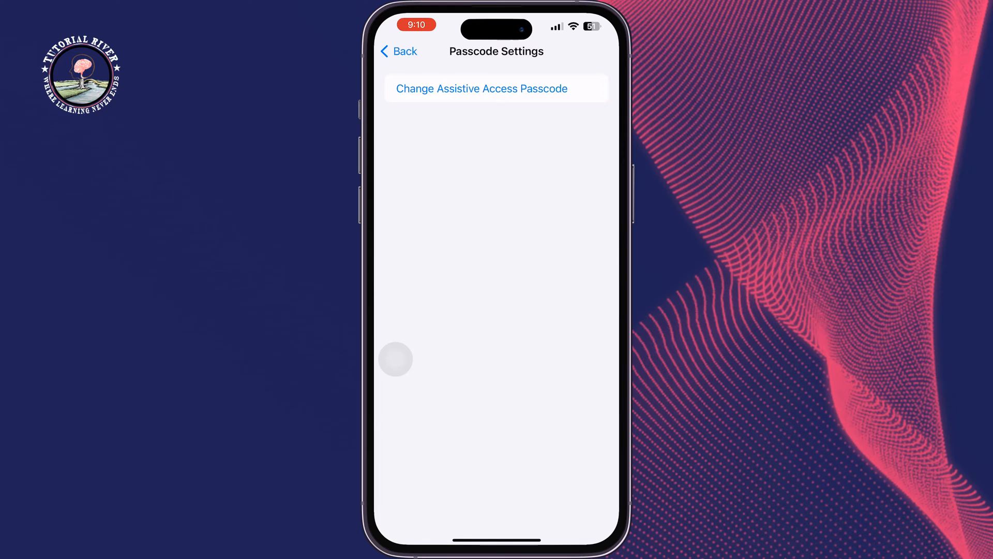
Leave passcode settings and reach the Selected Apps list (Photos, Camera, Calculator, Calendar)
click(398, 51)
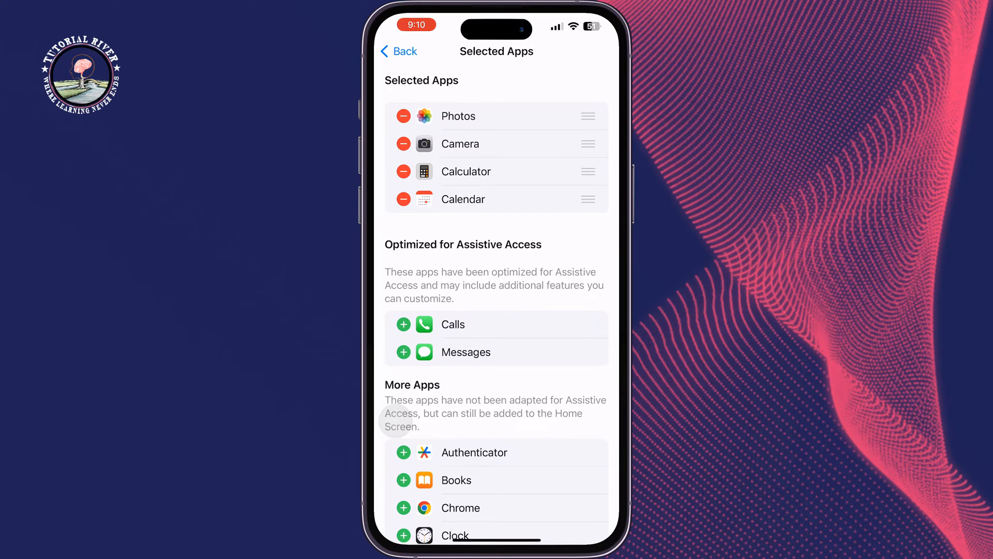
Add Calls and Messages to Selected Apps, then return to the Assistive Access overview
scroll(down, 3)
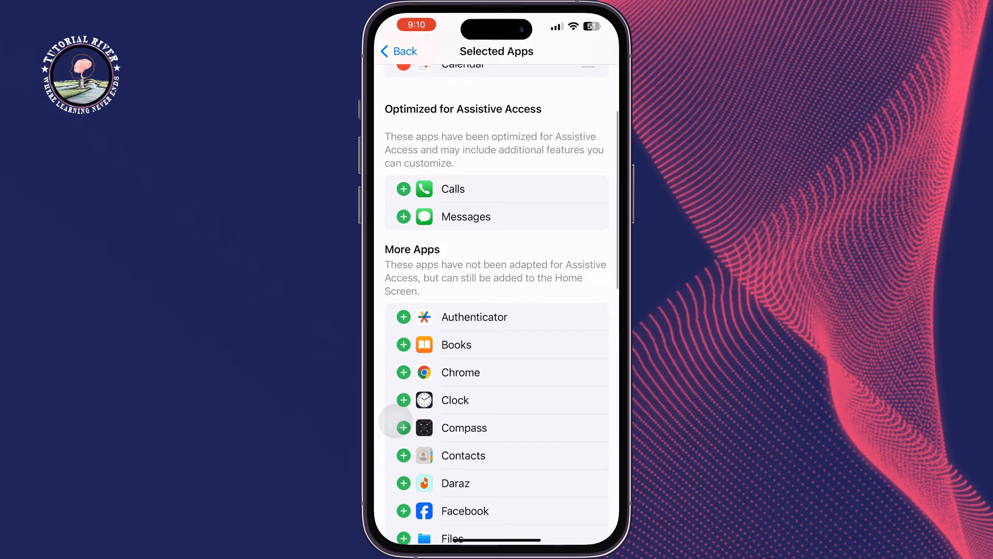
click(403, 189)
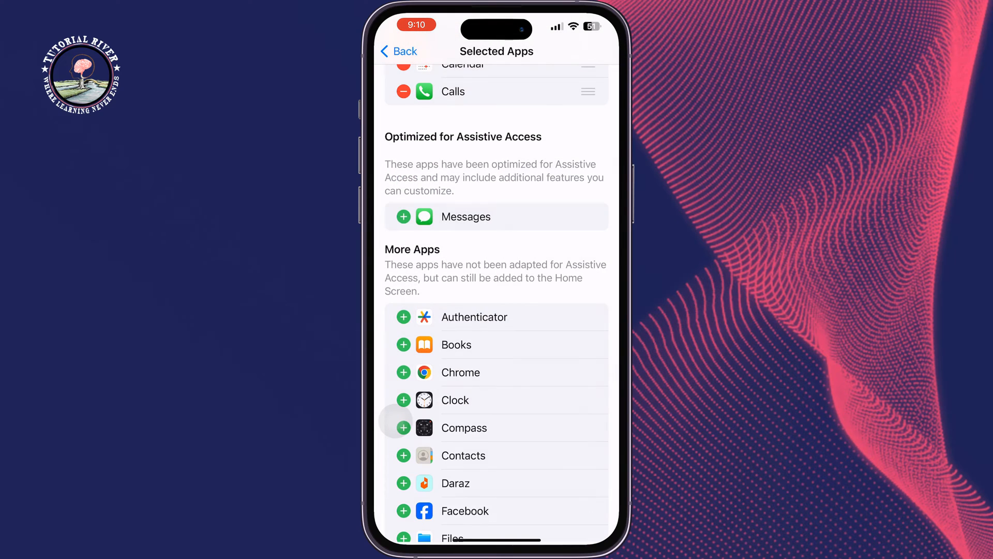
click(404, 216)
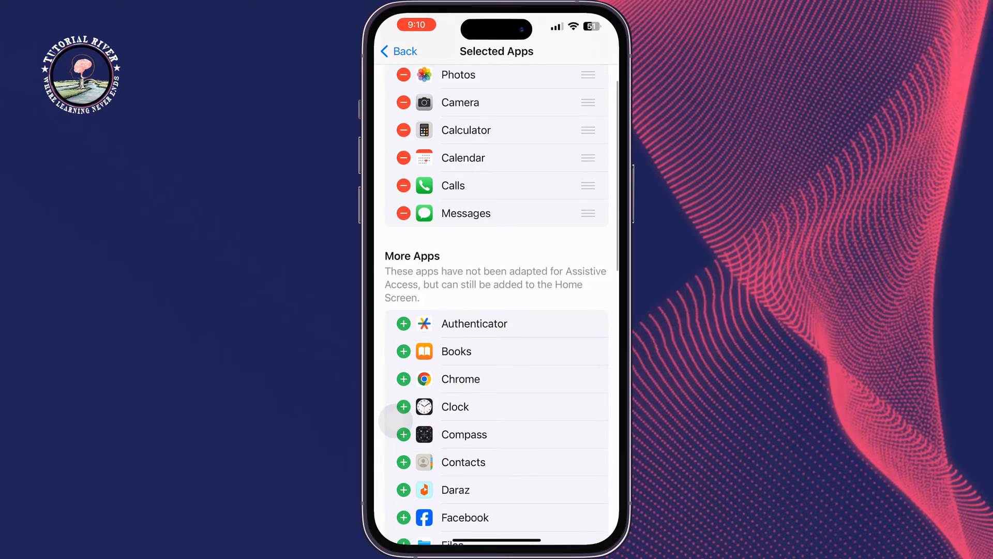
scroll(down, 3)
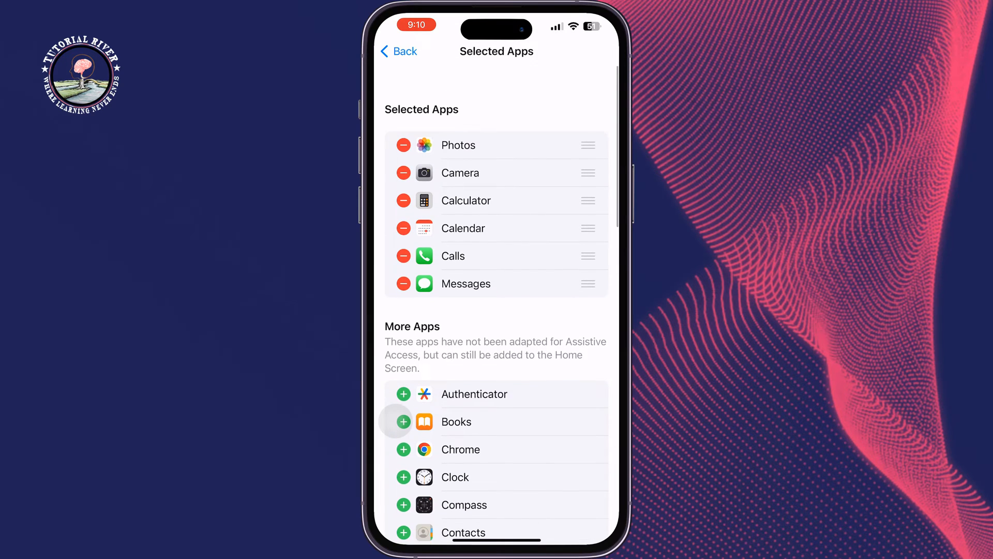
scroll(down, 3)
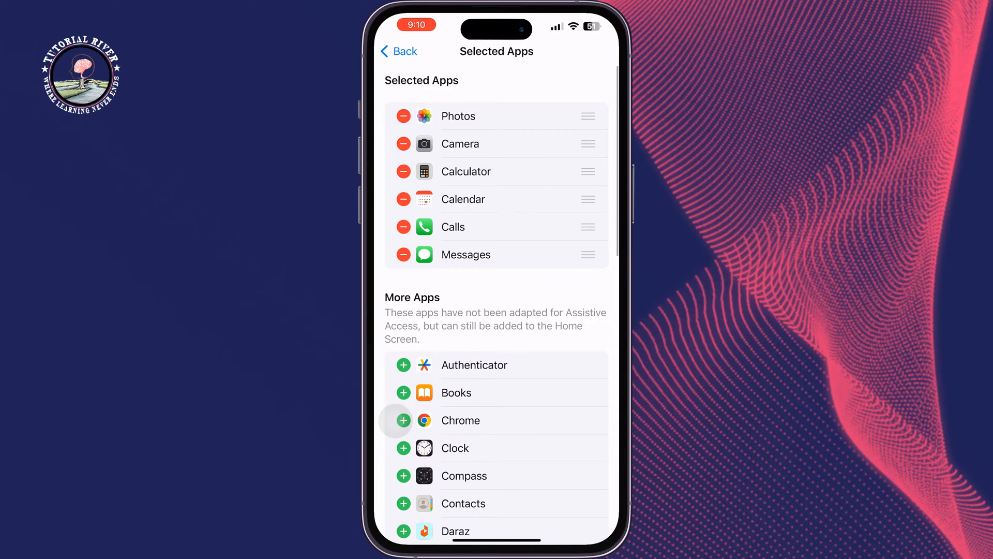
click(399, 51)
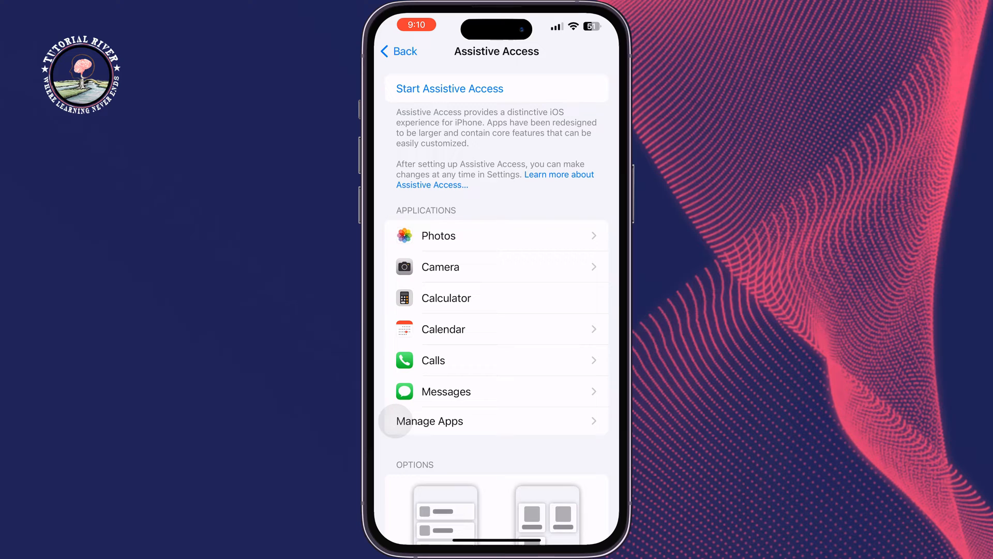